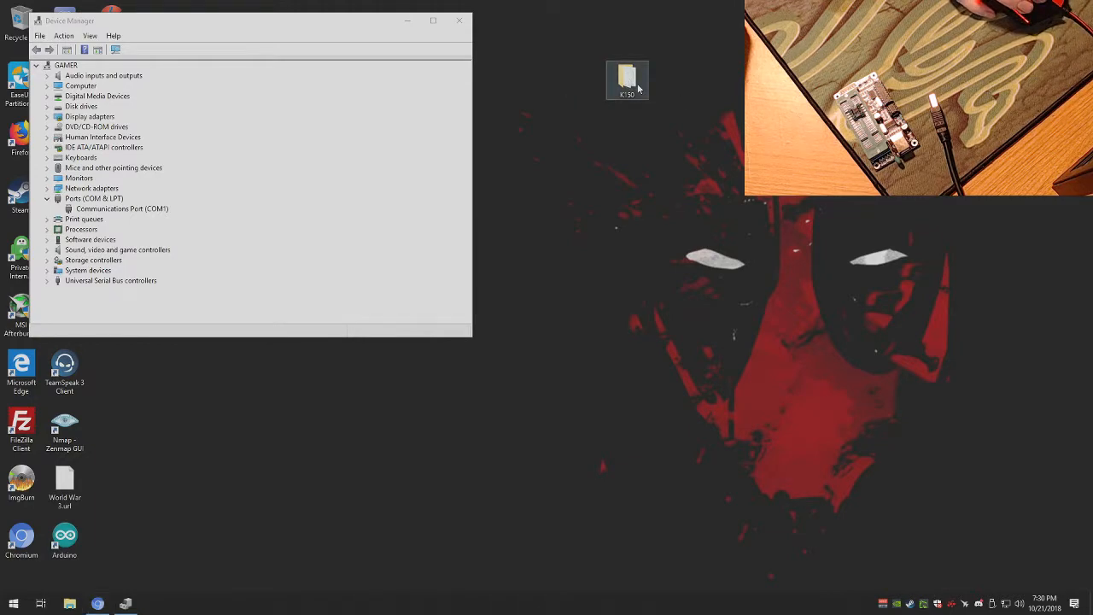
# - Run the PL2303 Prolific driver installer from the K150 folder through Next and Finish
pyautogui.doubleClick(629, 76)
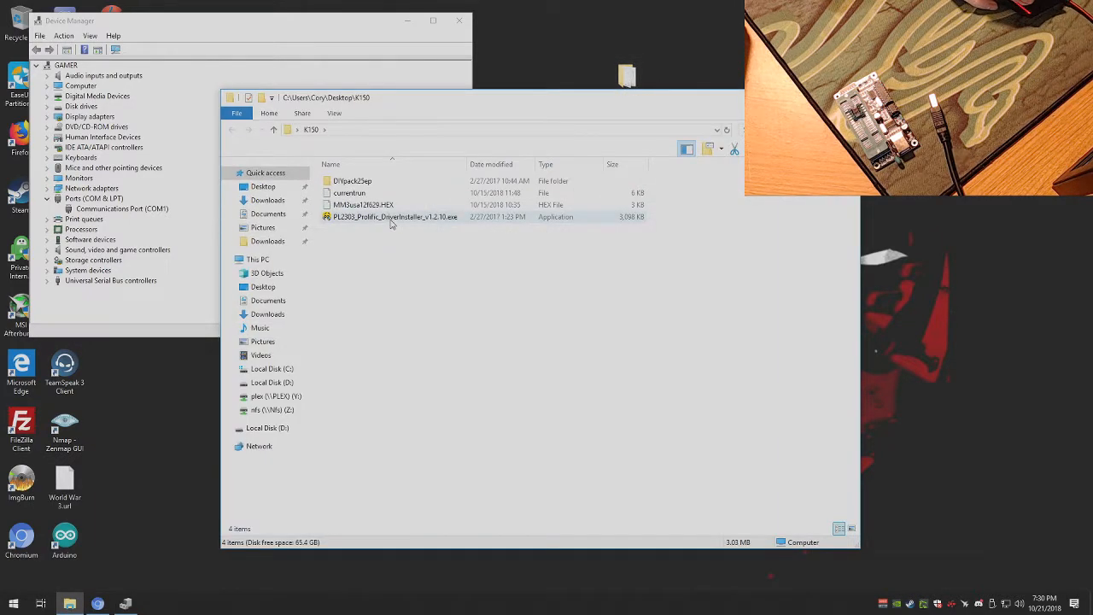
pyautogui.doubleClick(393, 215)
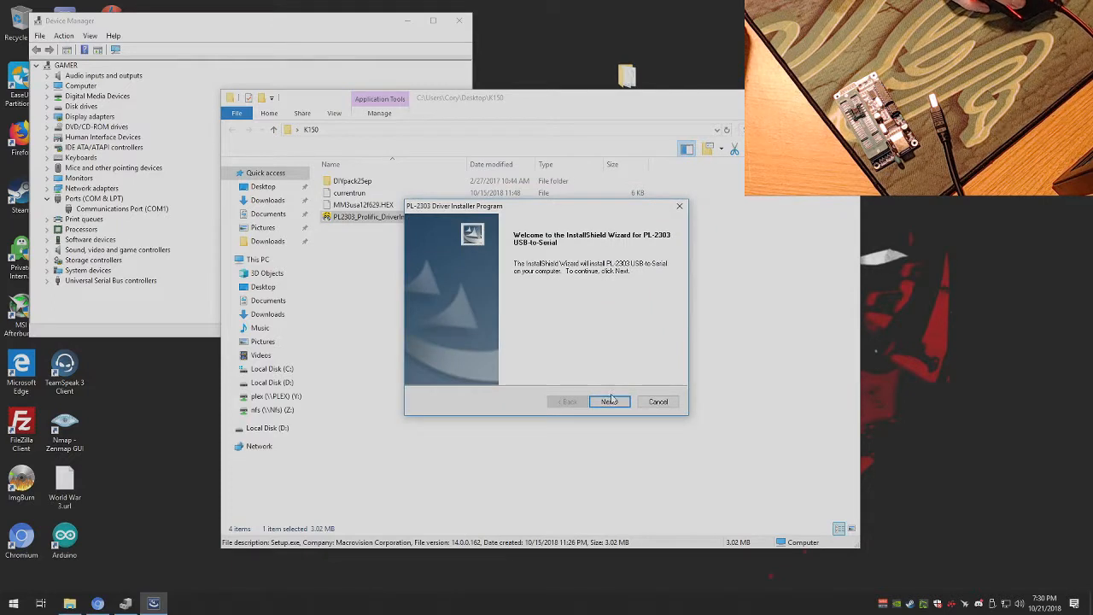
pyautogui.click(608, 402)
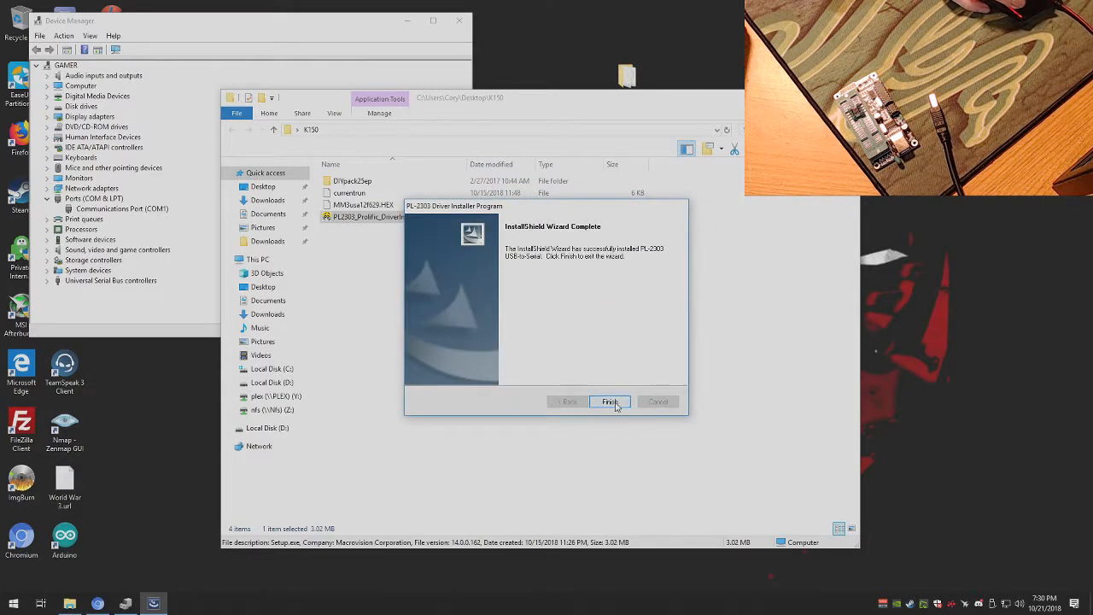
pyautogui.click(609, 401)
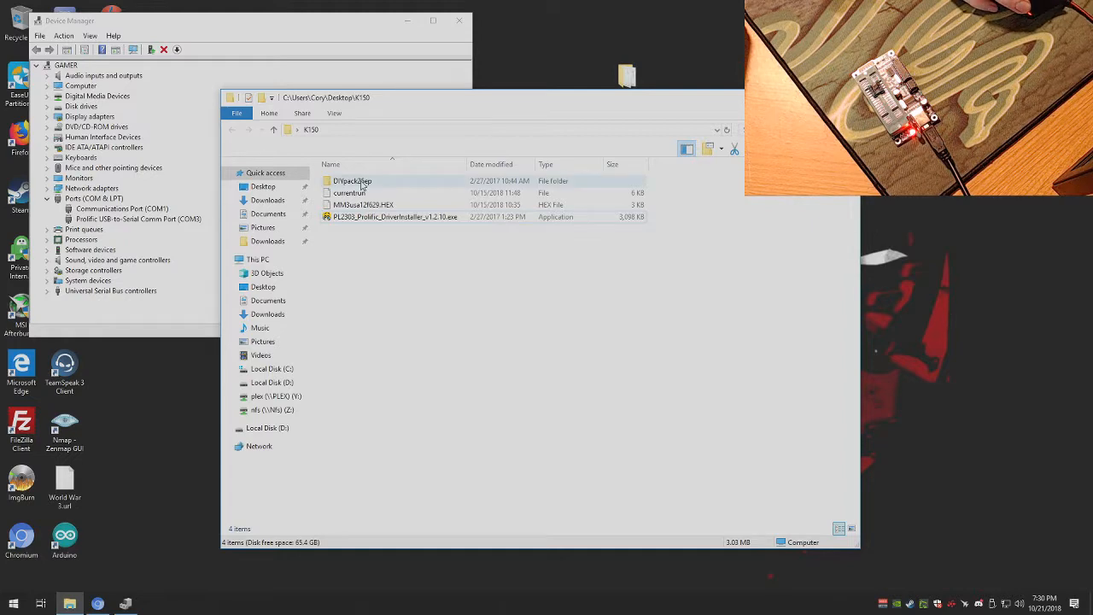
# - Launch microbrn.exe from DIYpack25sp and dismiss the initial COM port error
pyautogui.doubleClick(352, 181)
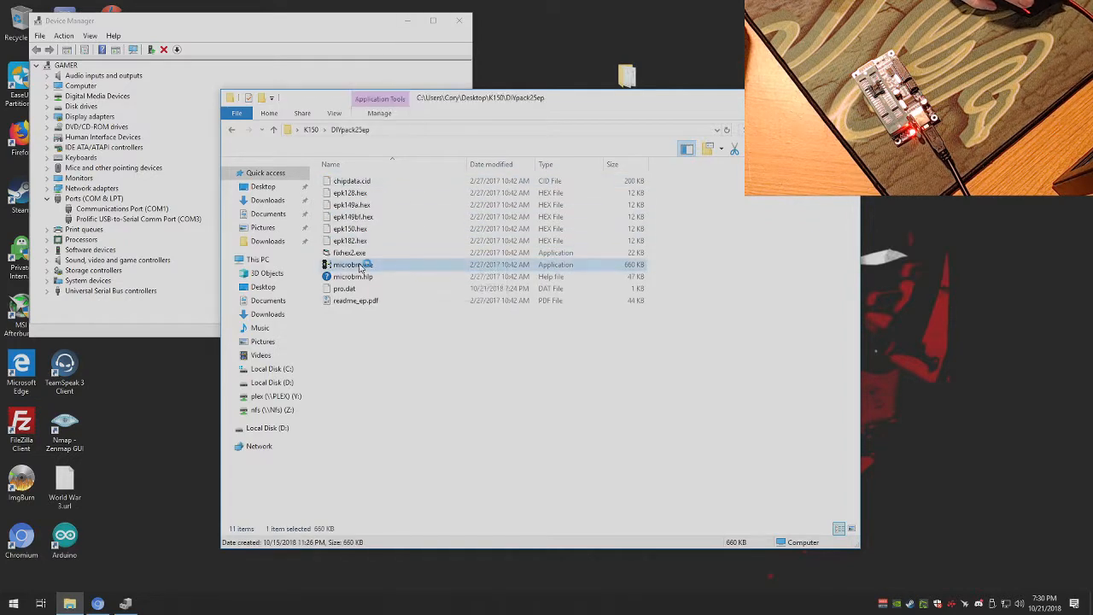
pyautogui.doubleClick(352, 263)
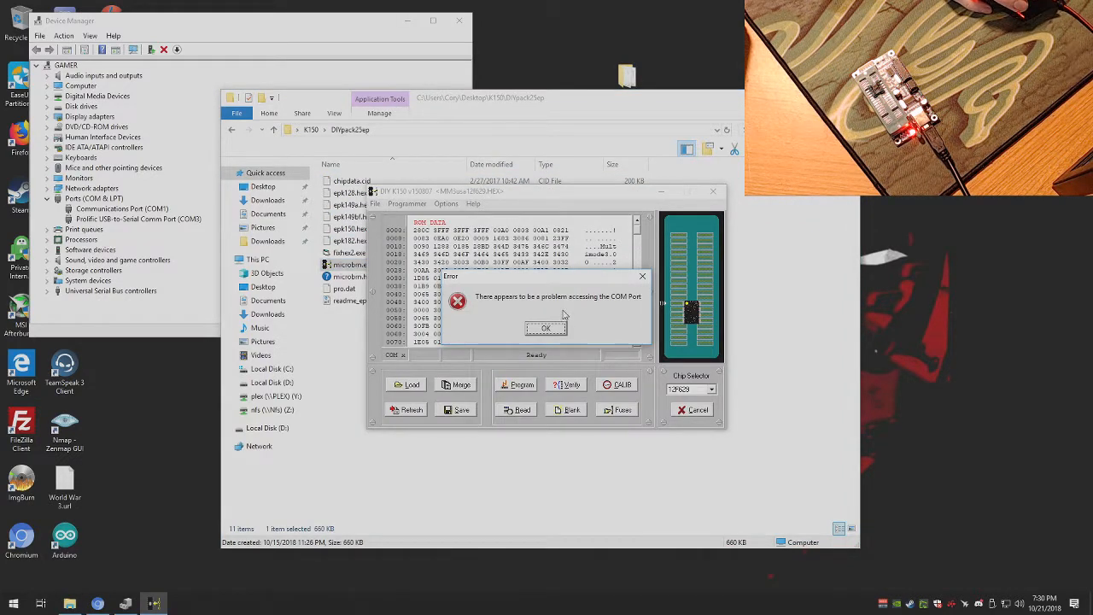
pyautogui.click(547, 328)
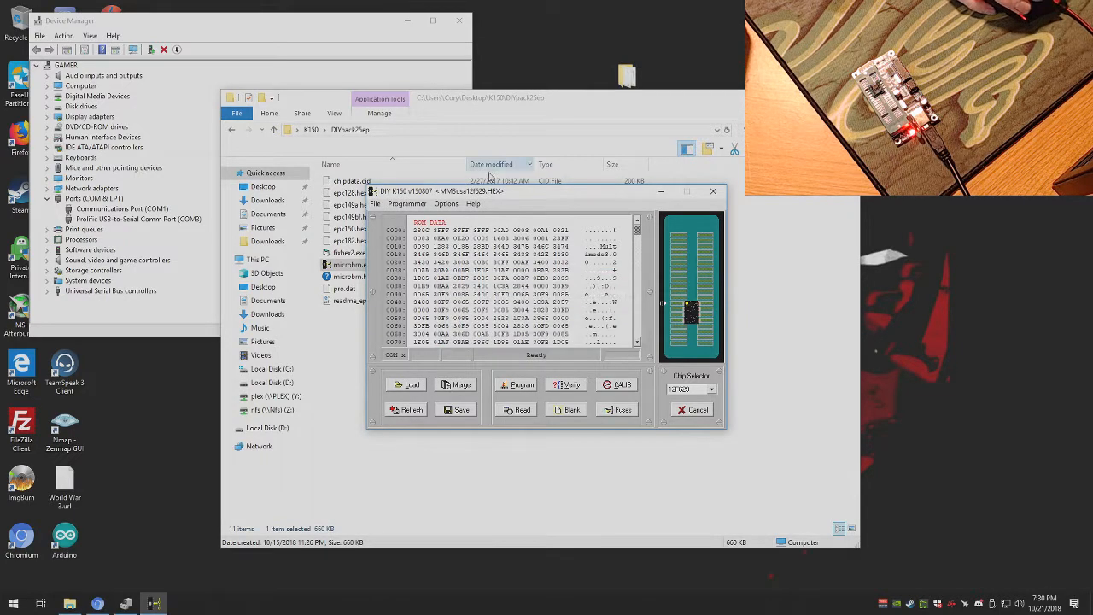
# - Set the serial port to COM3 and acknowledge the board-not-responding and reset-failed messages
pyautogui.click(407, 205)
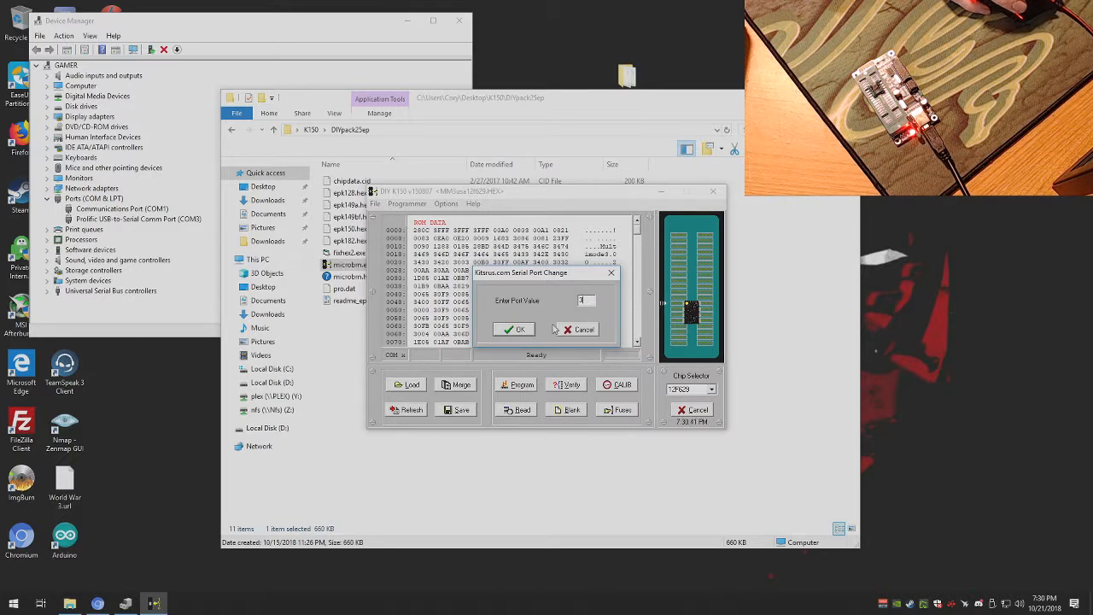
pyautogui.click(512, 328)
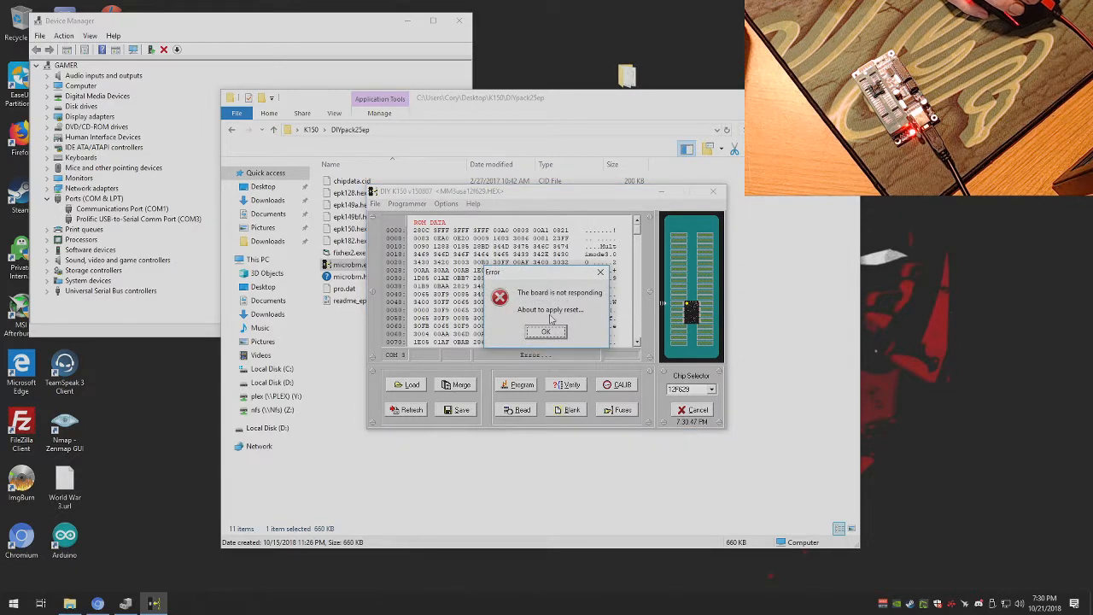
pyautogui.click(546, 332)
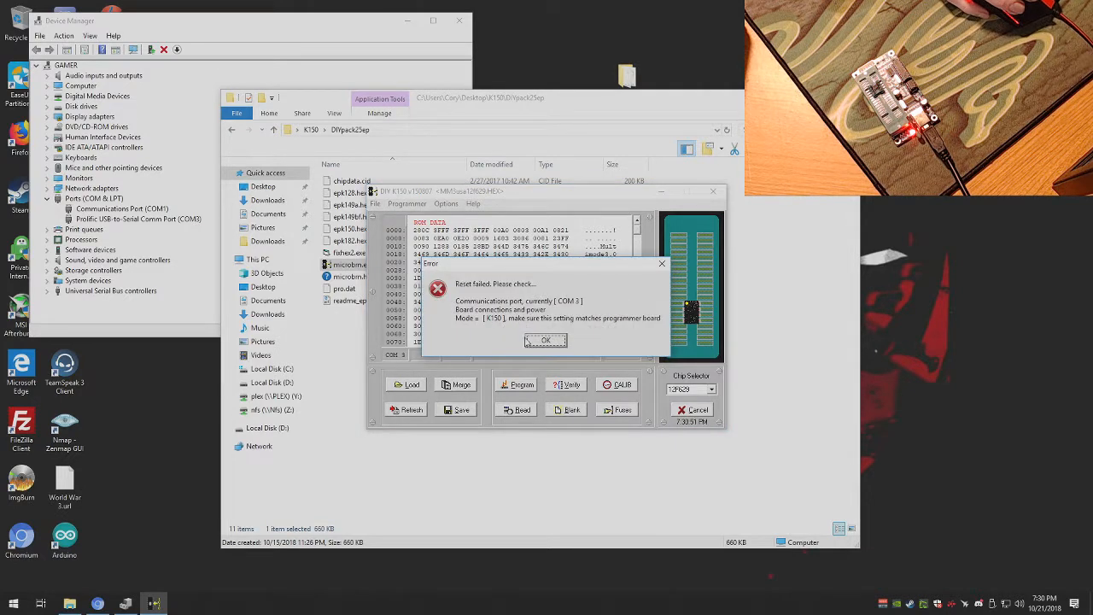
pyautogui.click(546, 340)
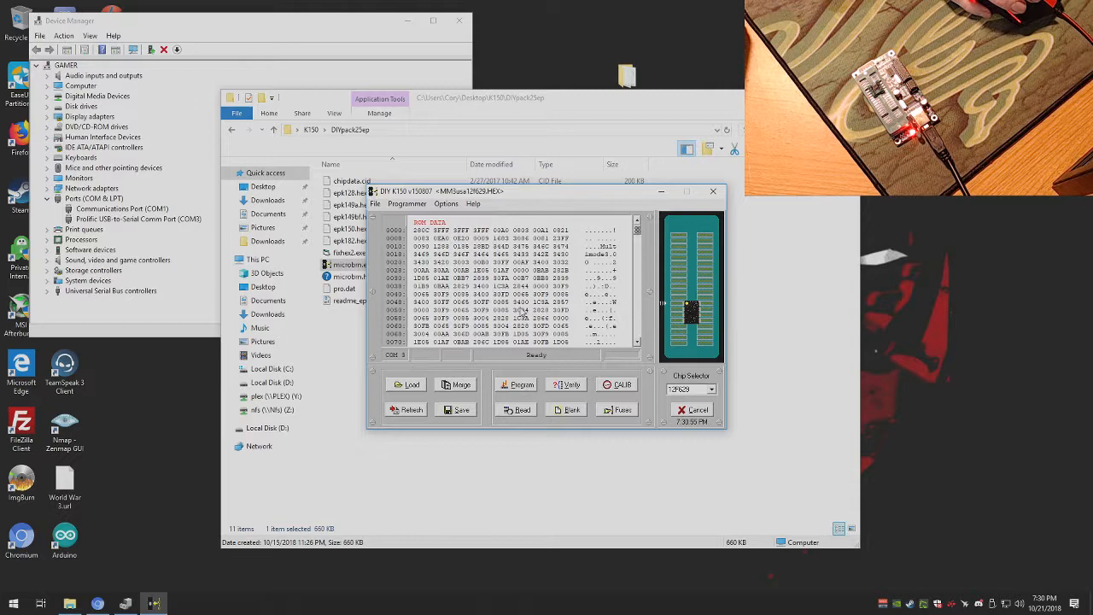
pyautogui.click(406, 384)
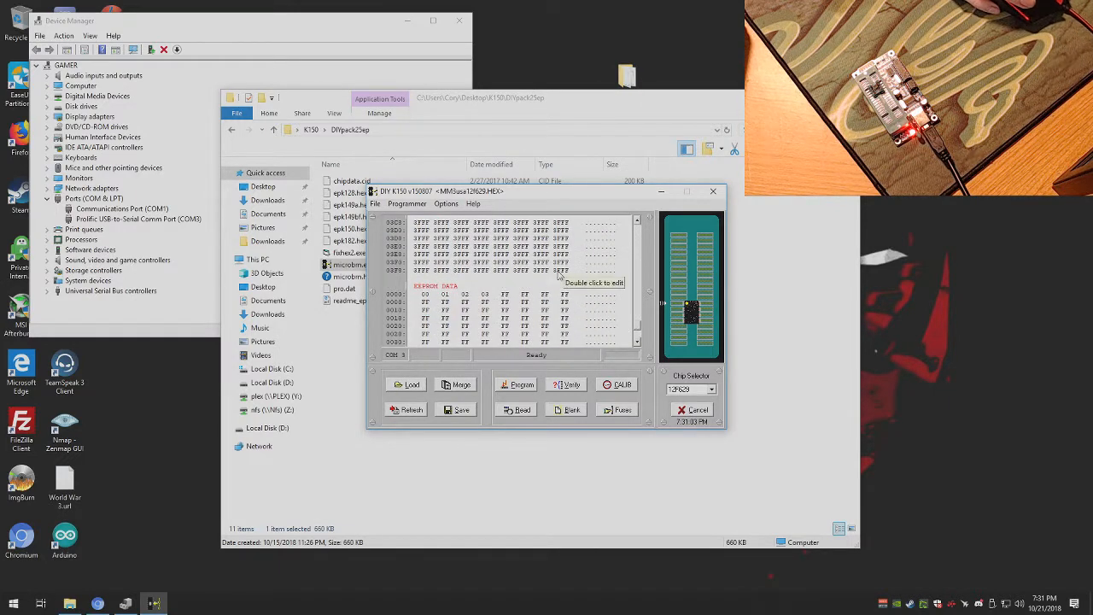
pyautogui.moveTo(584, 402)
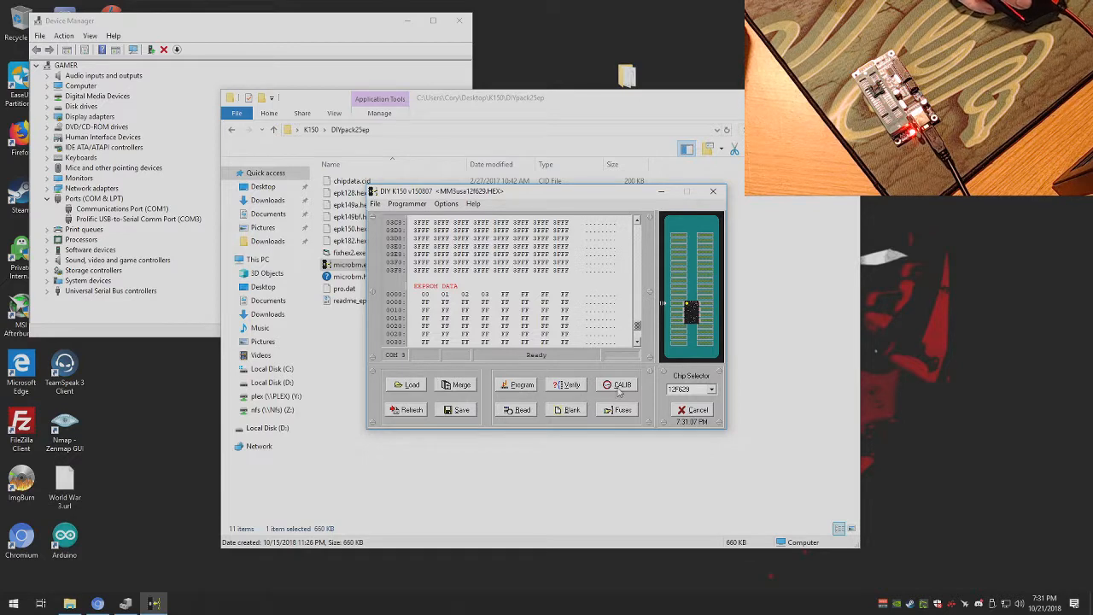
pyautogui.click(617, 384)
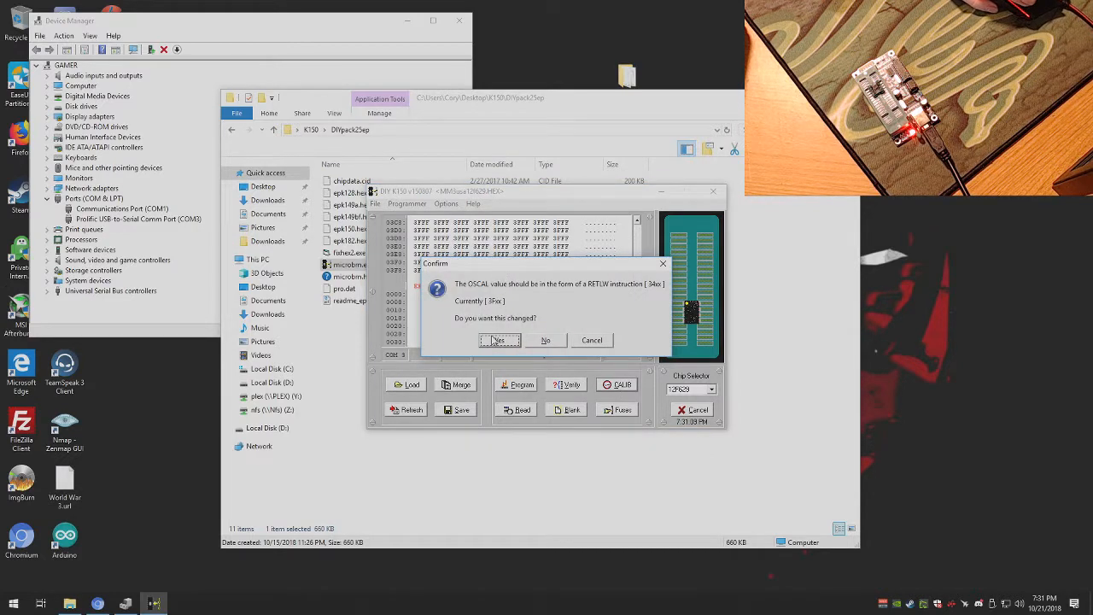
pyautogui.click(498, 340)
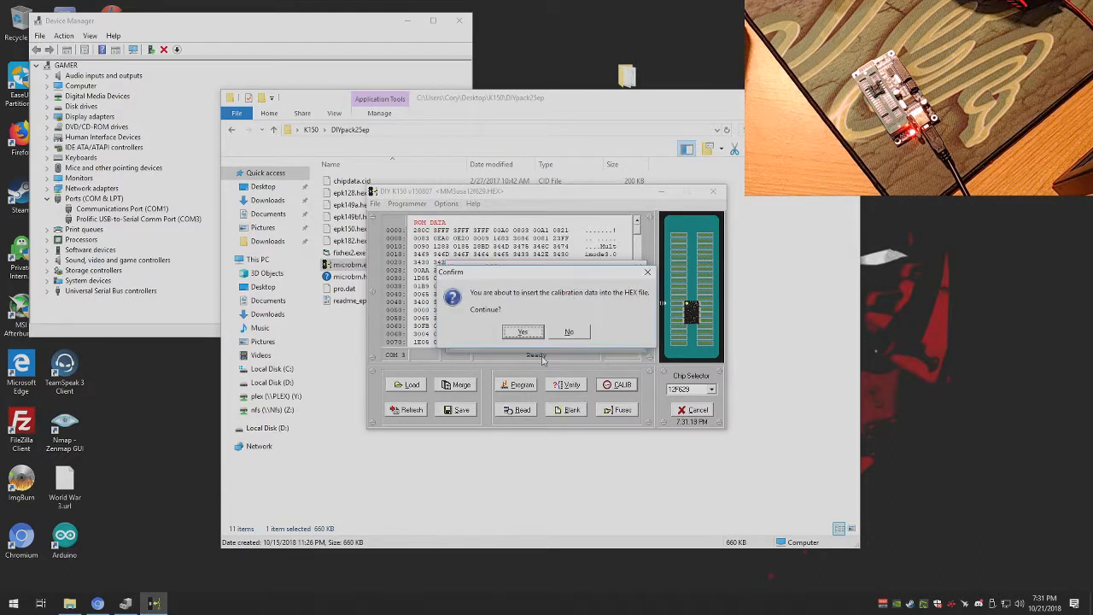
pyautogui.click(523, 332)
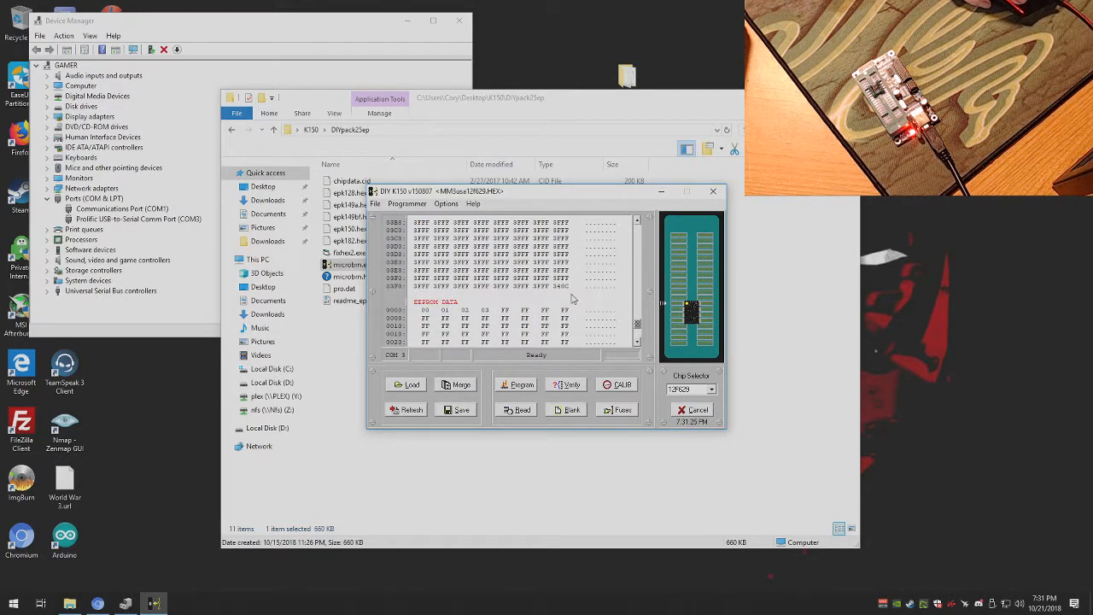
pyautogui.moveTo(563, 287)
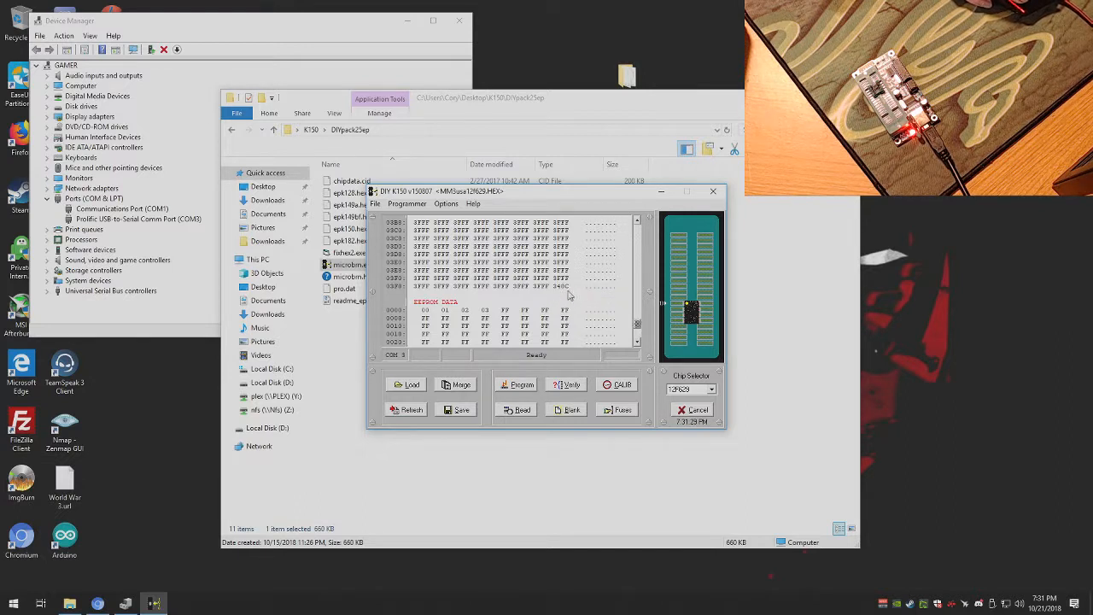
pyautogui.moveTo(536, 345)
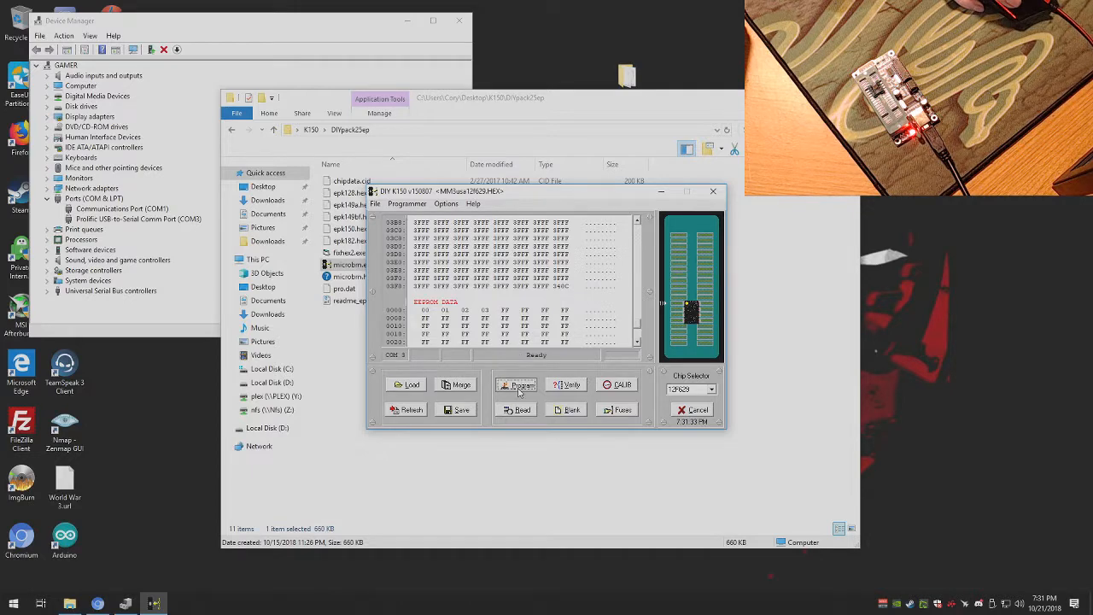
# - Erase and program the 12F629 with the loaded hex file until Programming complete is reported
pyautogui.click(520, 384)
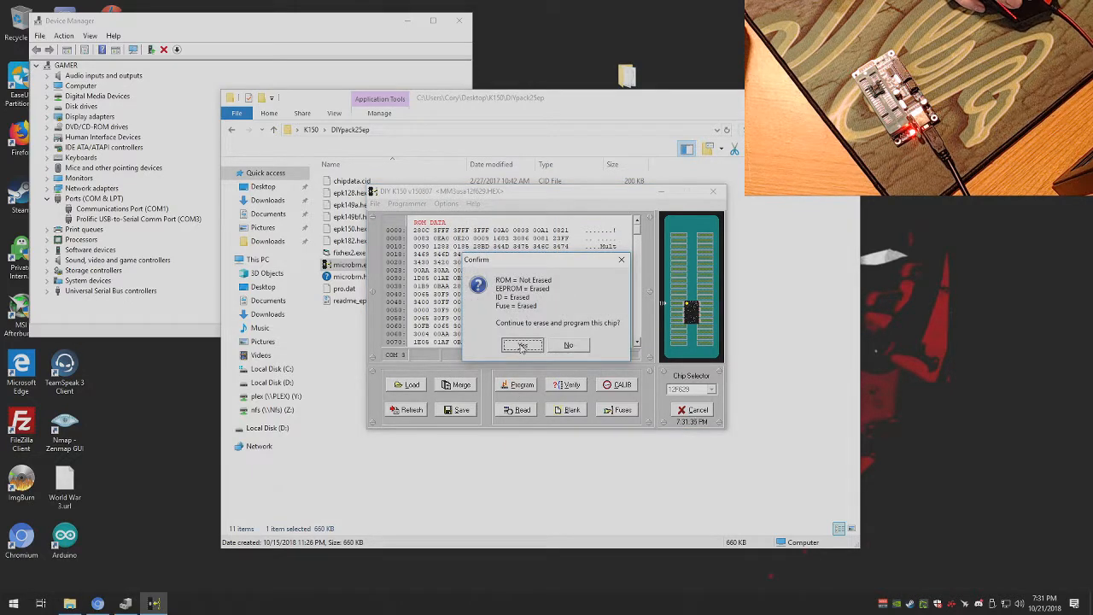
pyautogui.click(522, 345)
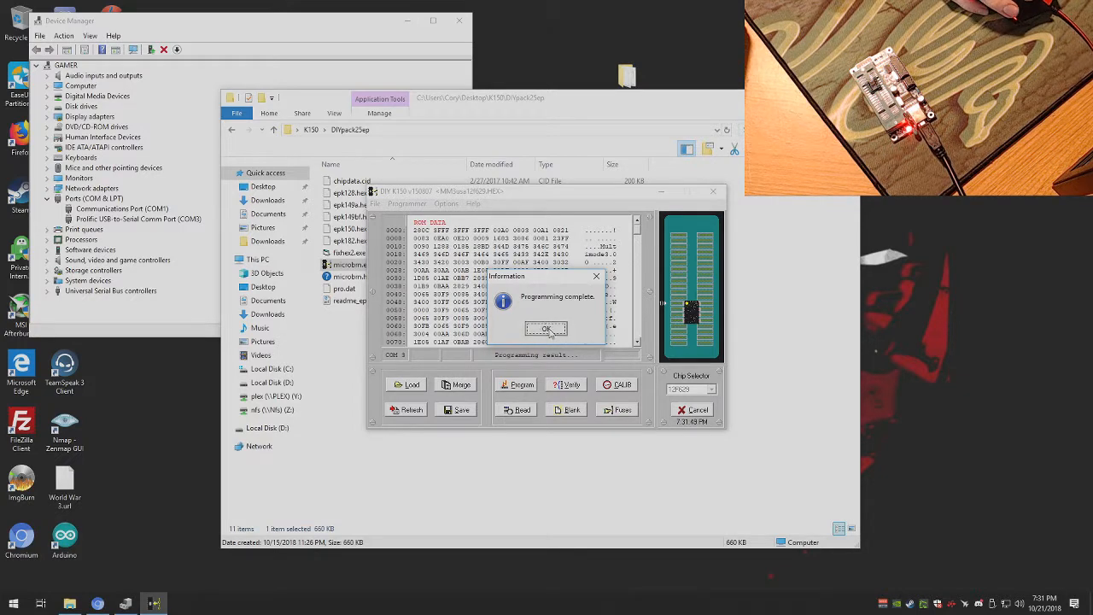
pyautogui.click(547, 330)
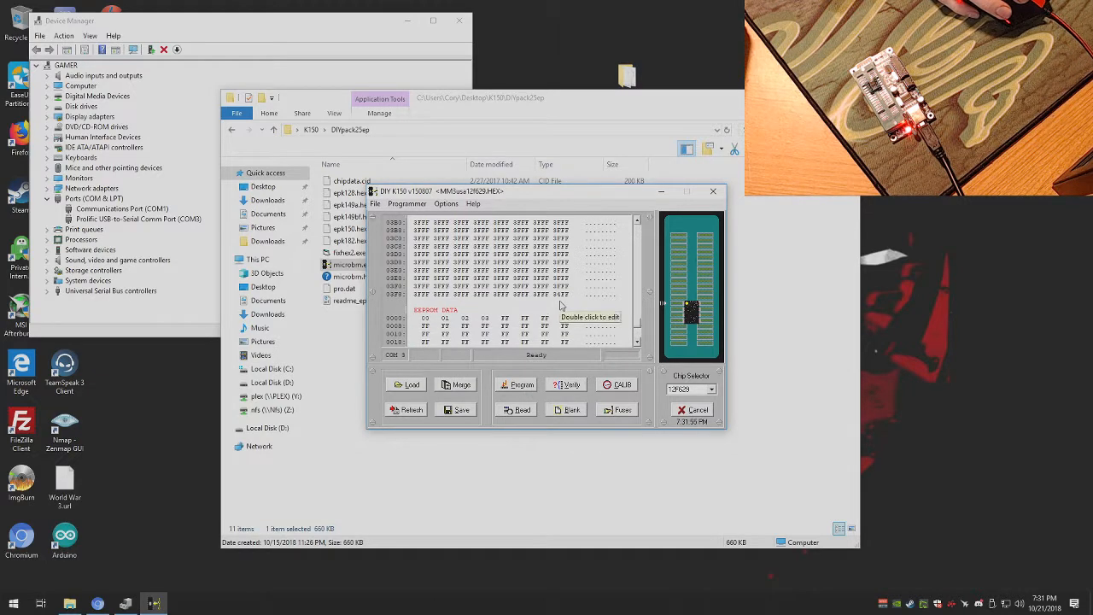
pyautogui.moveTo(562, 304)
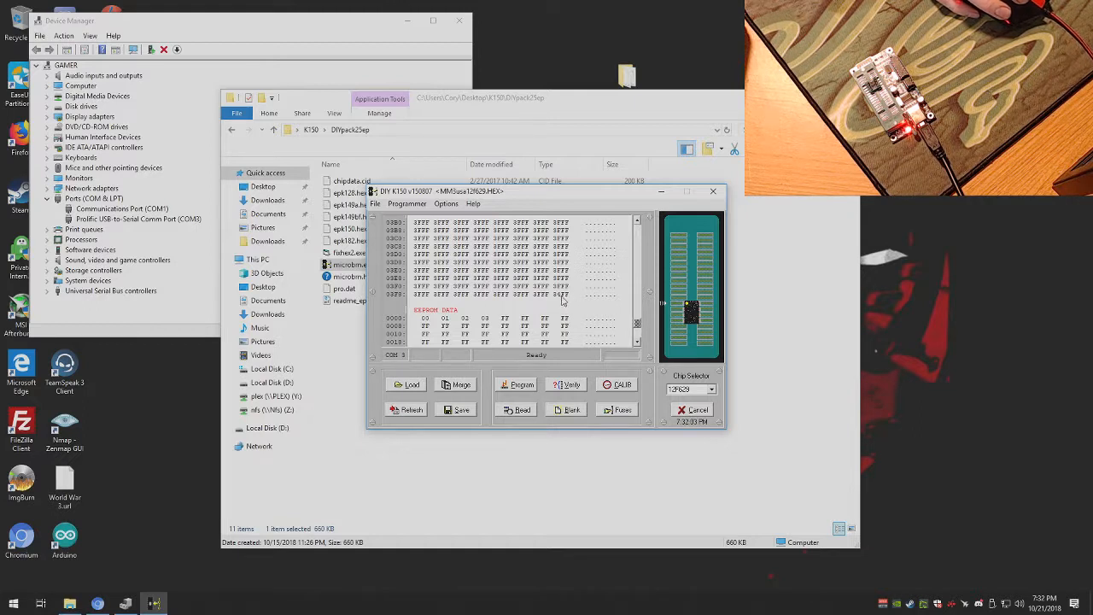
pyautogui.moveTo(588, 345)
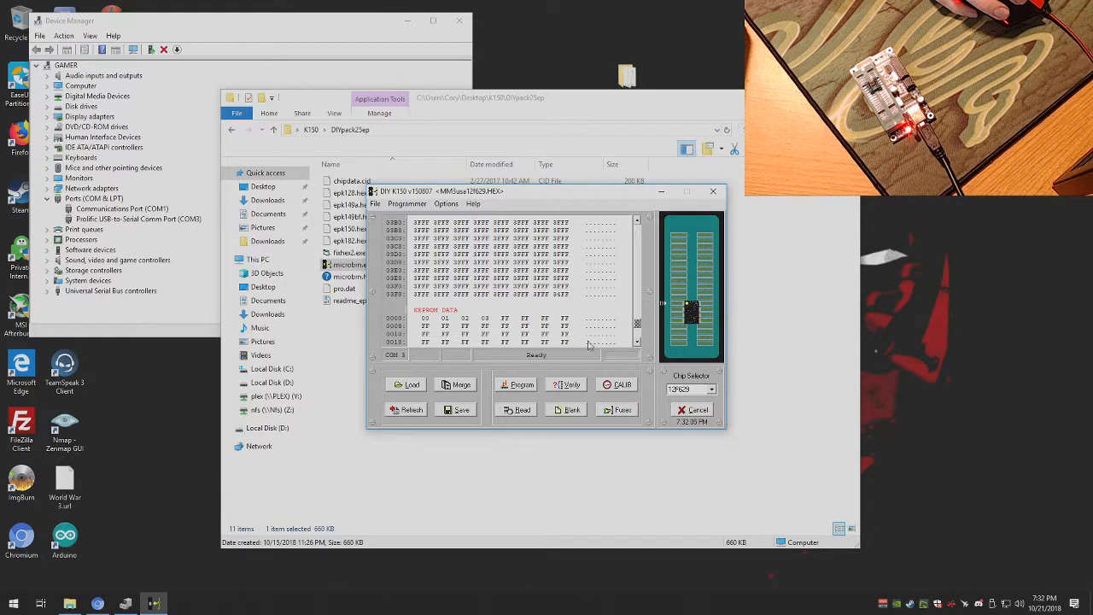
# - Accept the chip's OSCAL and bandgap values and insert them into the loaded HEX file
pyautogui.click(621, 384)
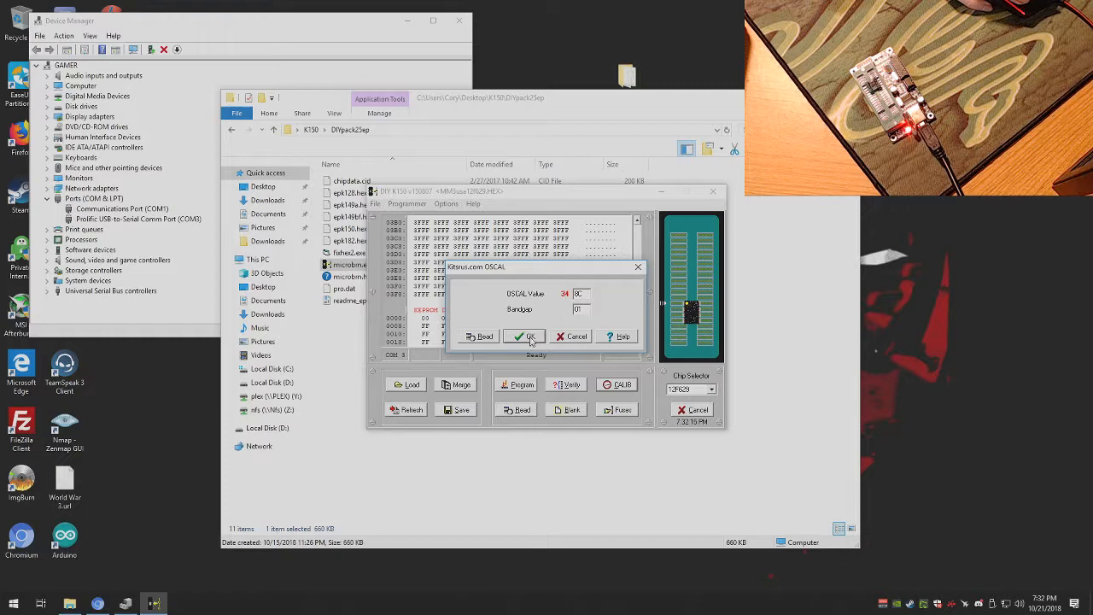
pyautogui.click(525, 335)
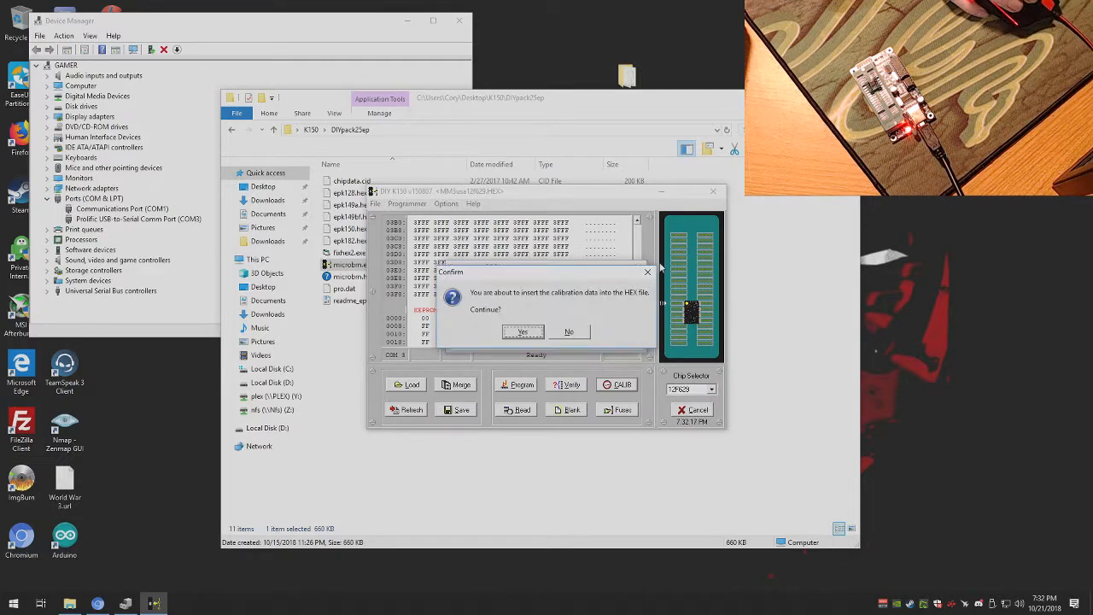
pyautogui.click(523, 331)
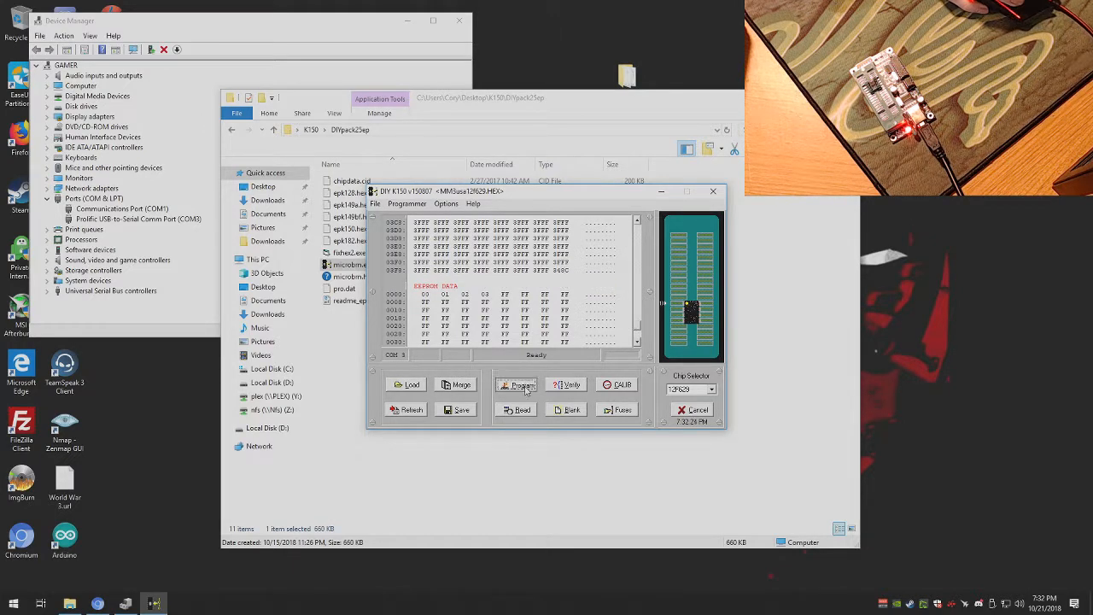
# - Erase and program the 12F629 again with the calibration-updated HEX file
pyautogui.click(519, 384)
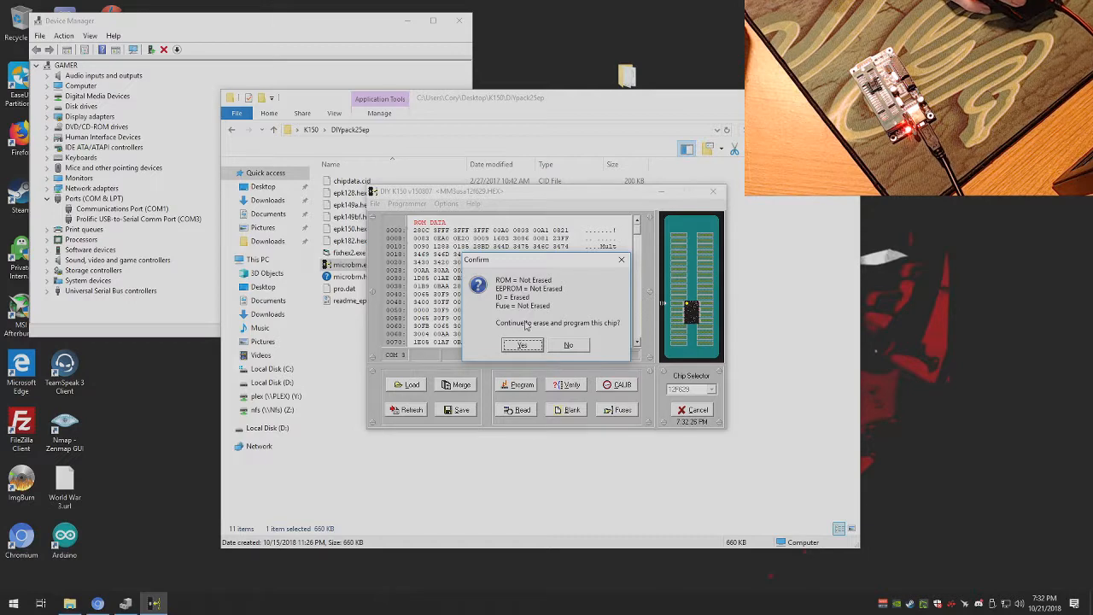
pyautogui.click(522, 345)
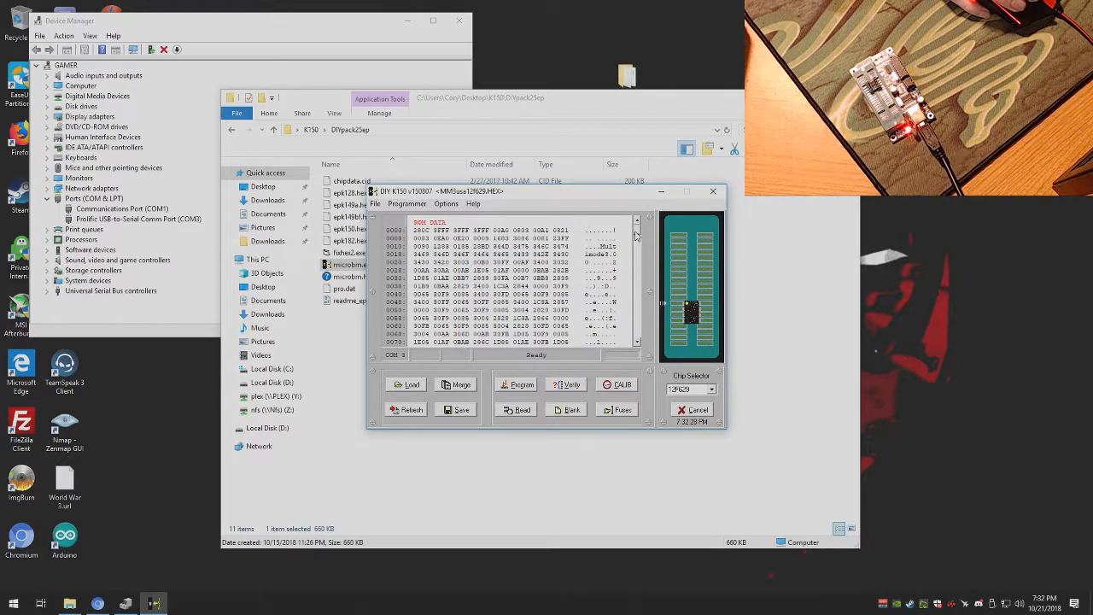
pyautogui.scroll(-3)
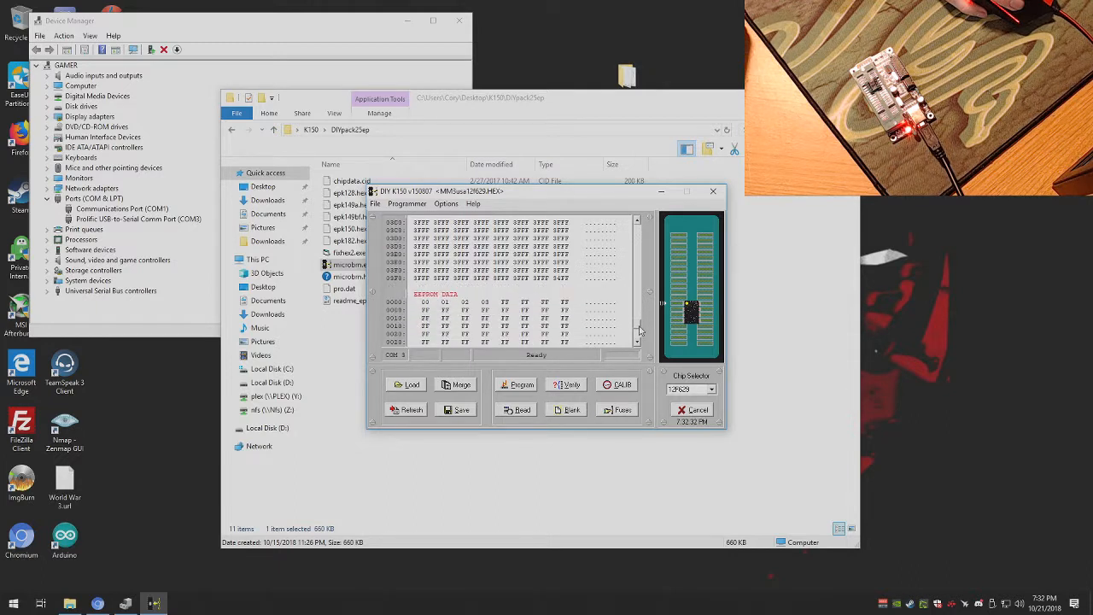
pyautogui.moveTo(564, 284)
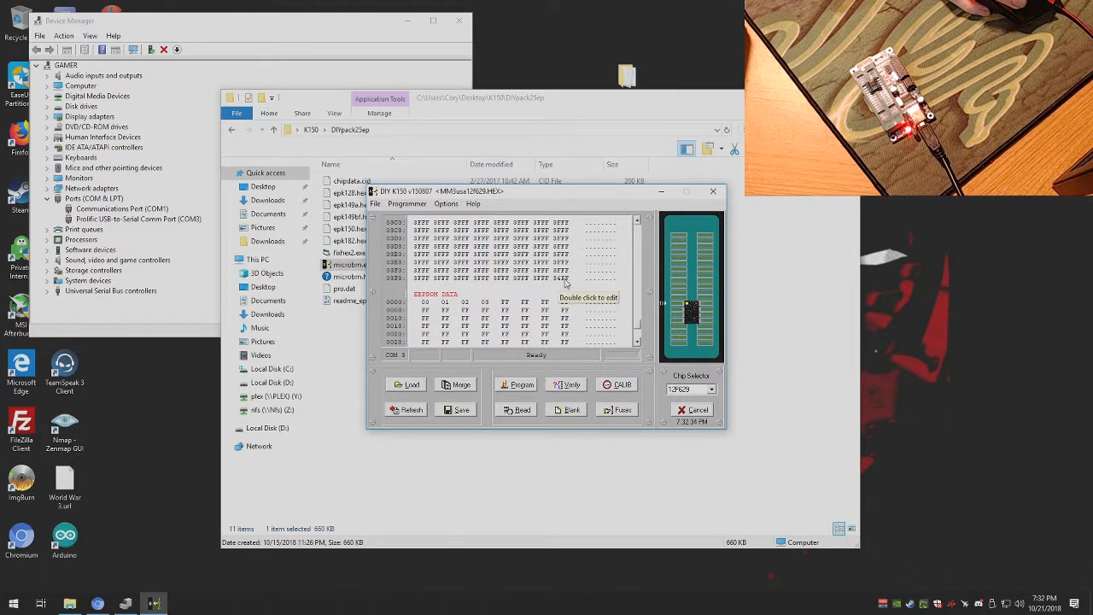
pyautogui.moveTo(563, 283)
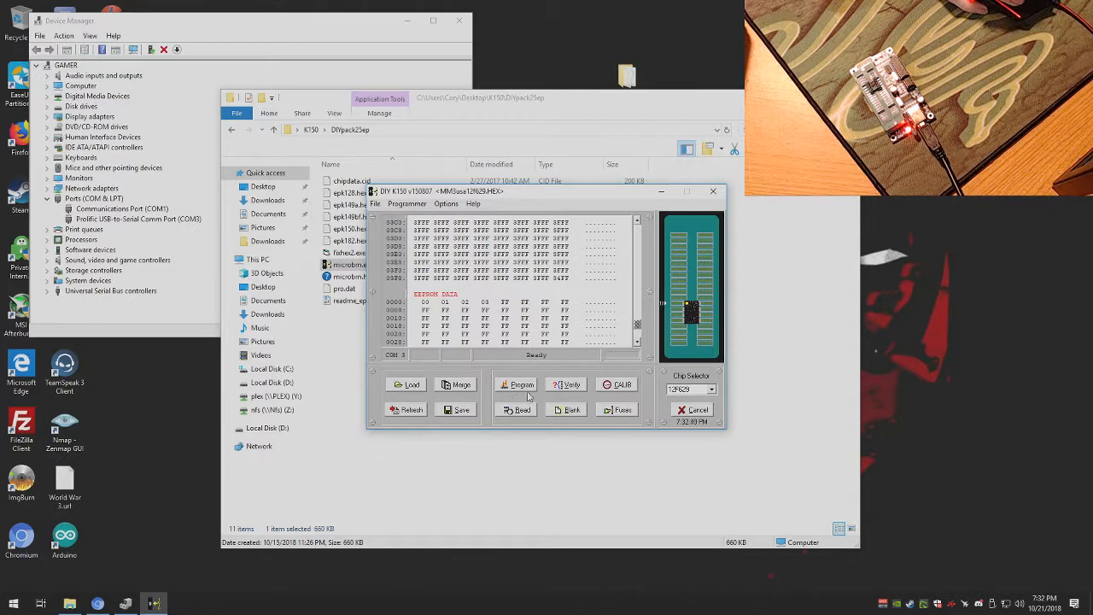
pyautogui.moveTo(526, 396)
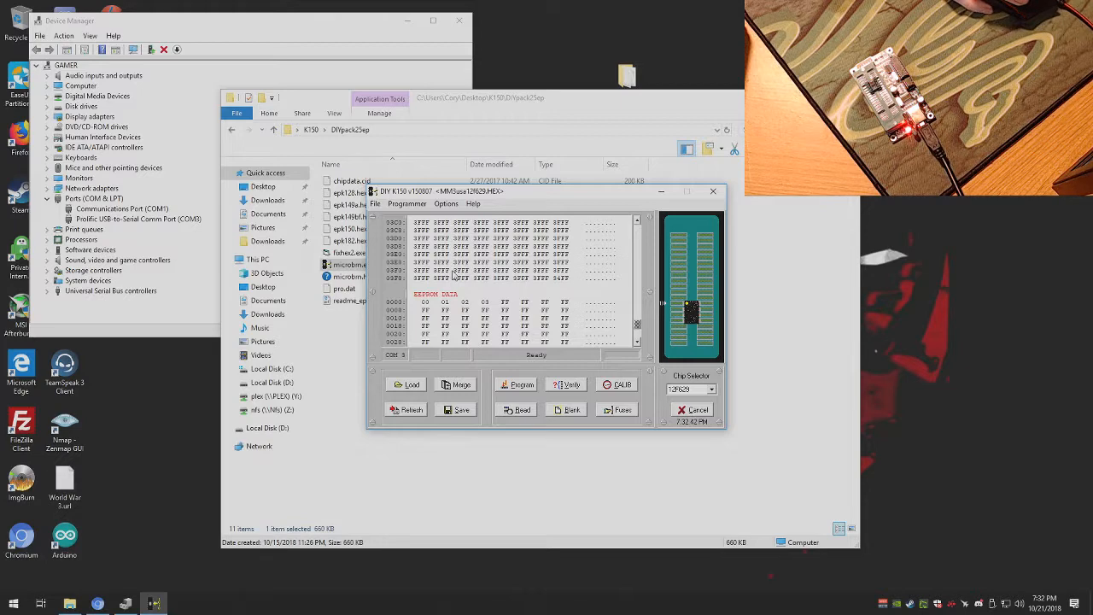